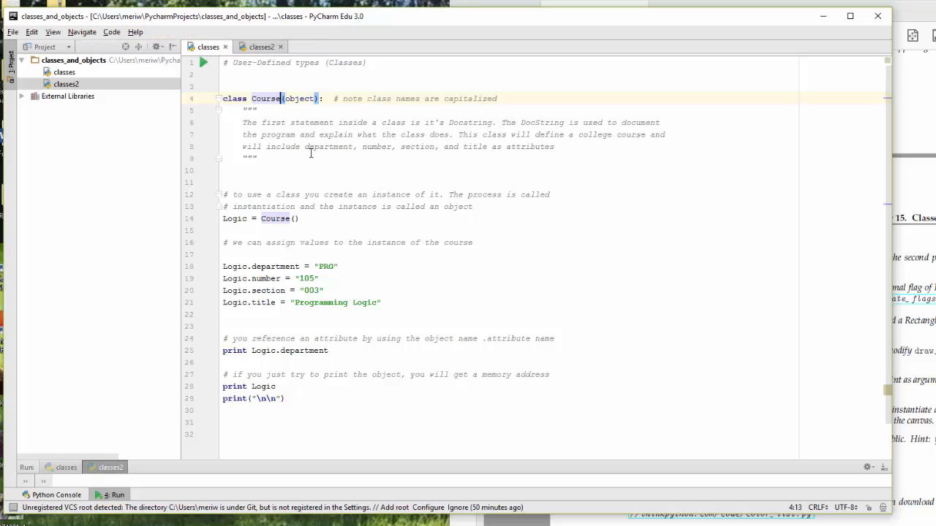
mouse_move(313, 156)
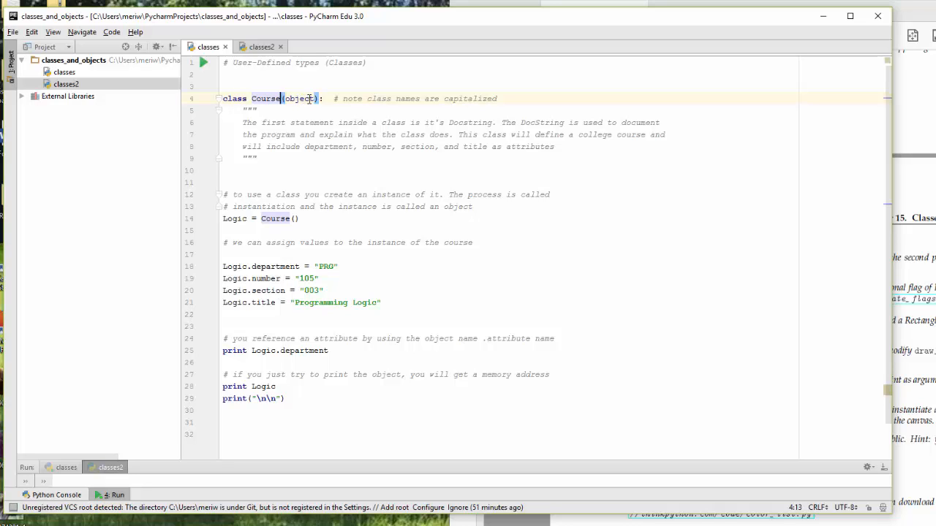
mouse_move(357, 99)
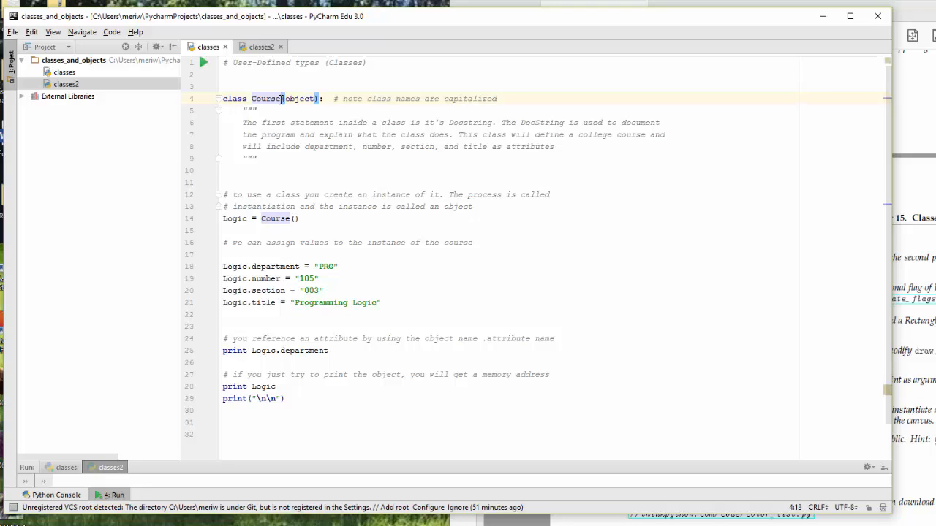
Step: Edit the class name to Description, then revert it back to Course
text(Des)
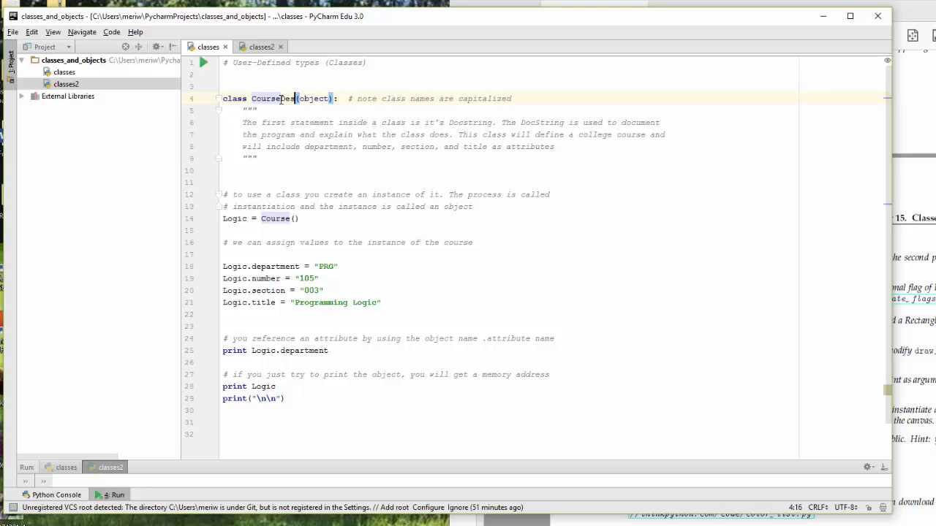
text(cription)
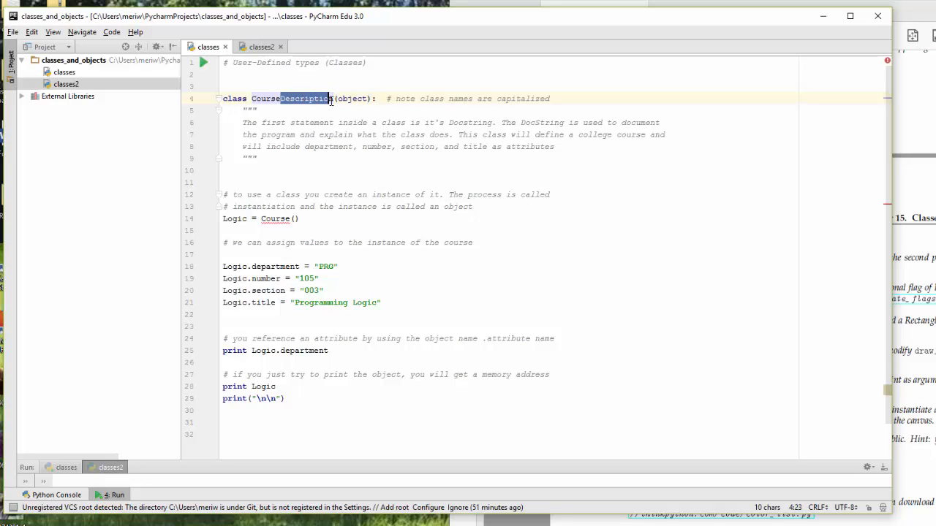
key(Backspace)
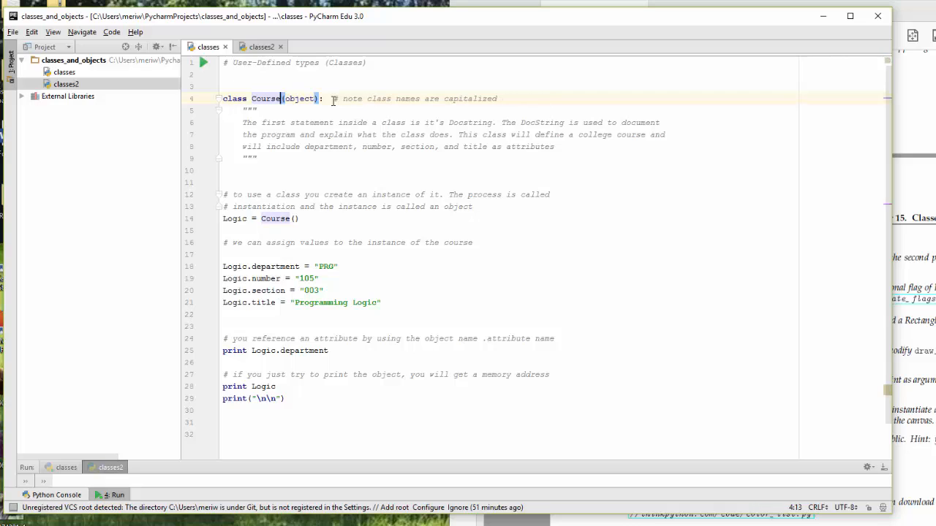
mouse_move(321, 129)
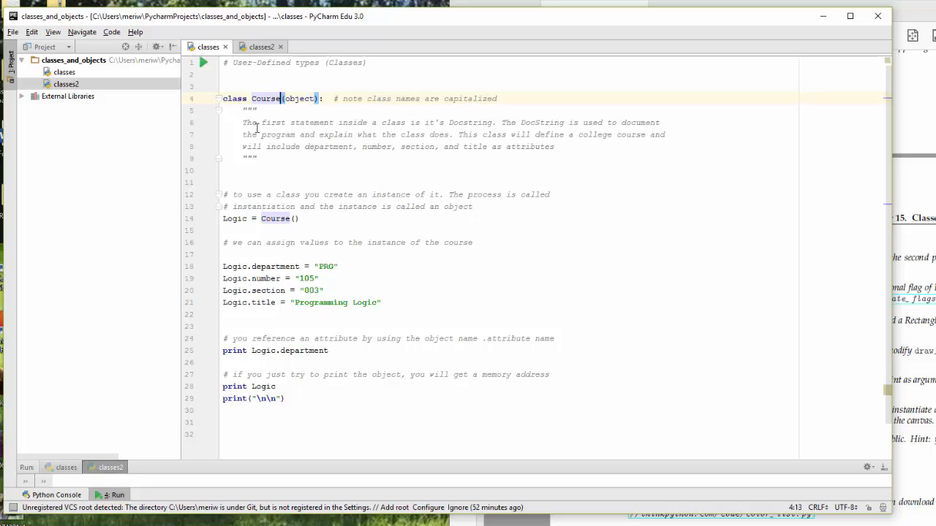
mouse_move(299, 123)
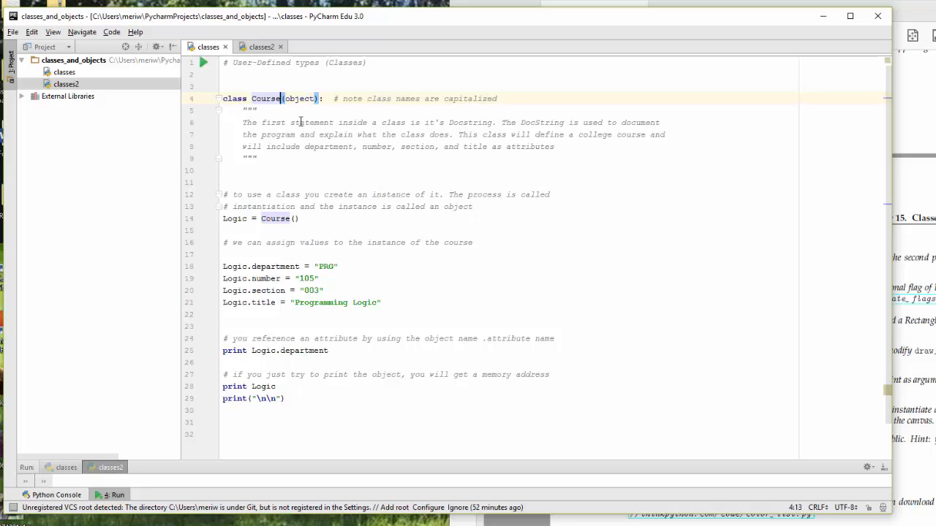
mouse_move(327, 135)
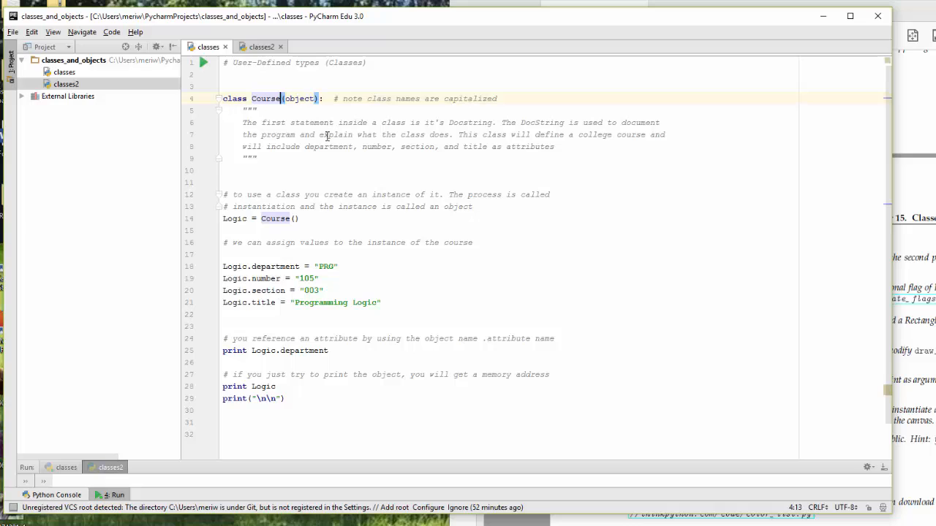
mouse_move(295, 123)
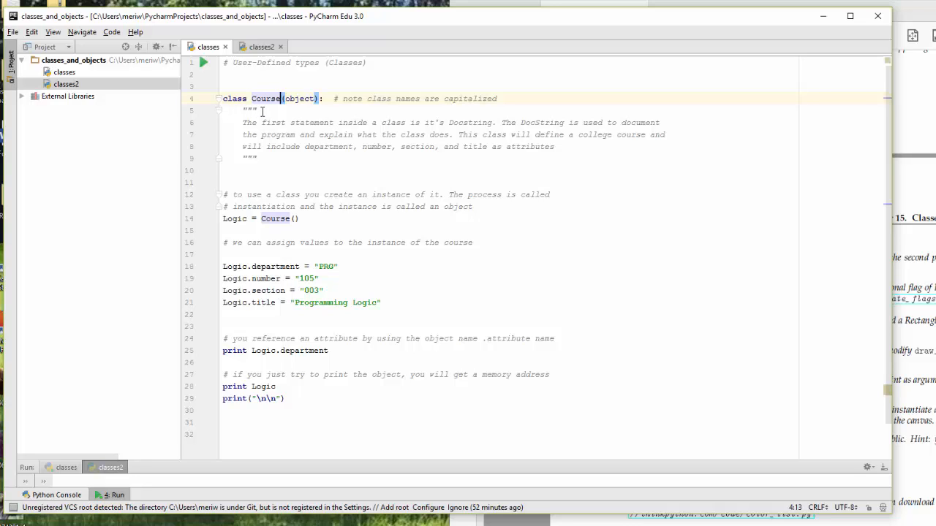
mouse_move(258, 144)
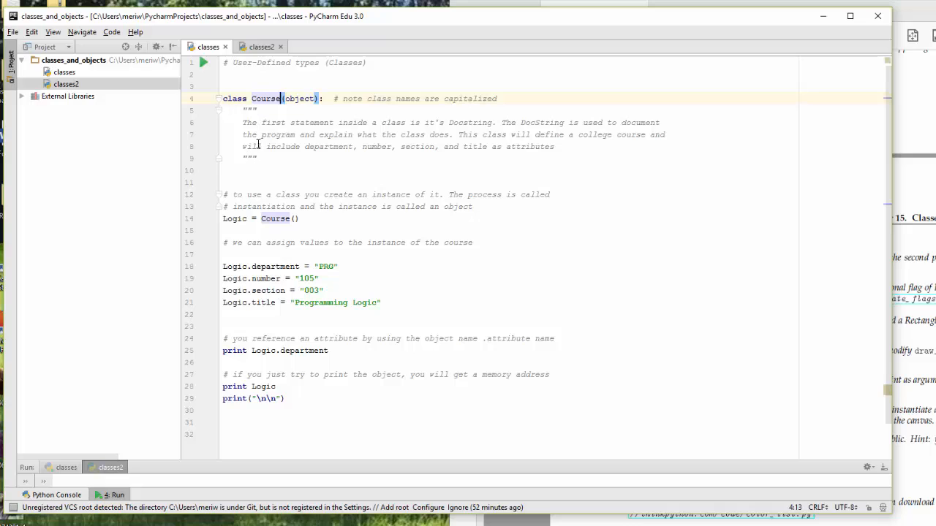
mouse_move(284, 129)
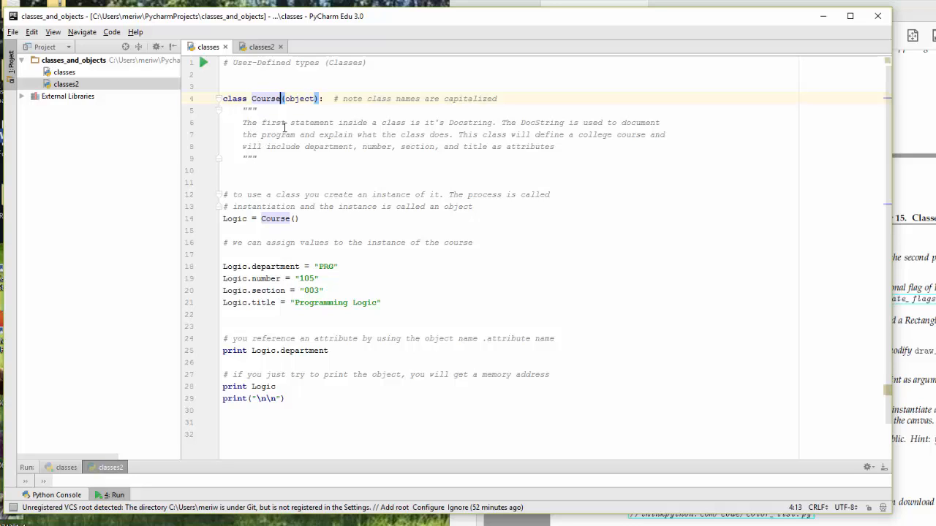
mouse_move(328, 129)
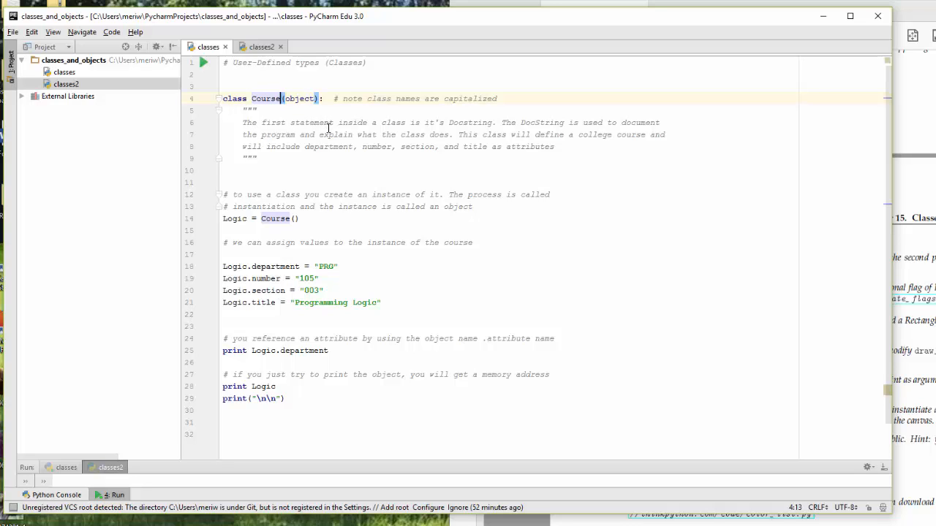
mouse_move(525, 142)
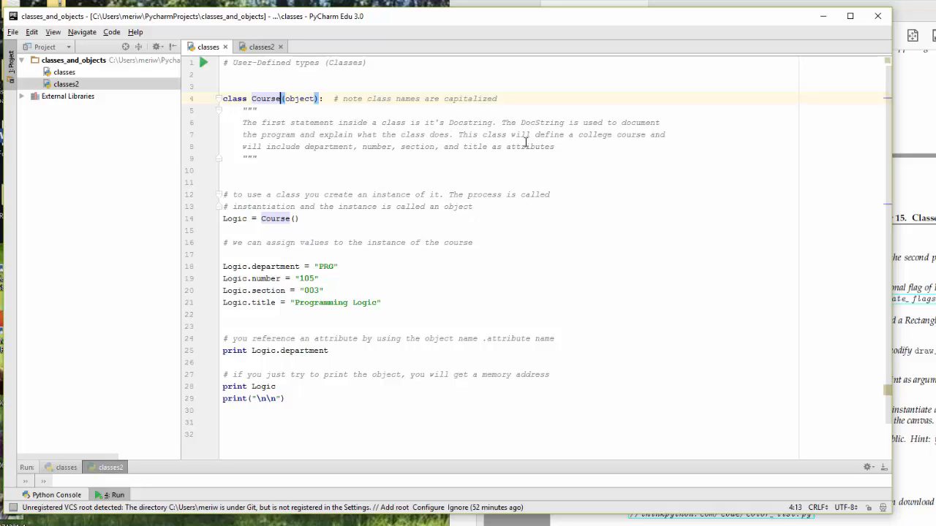
mouse_move(492, 144)
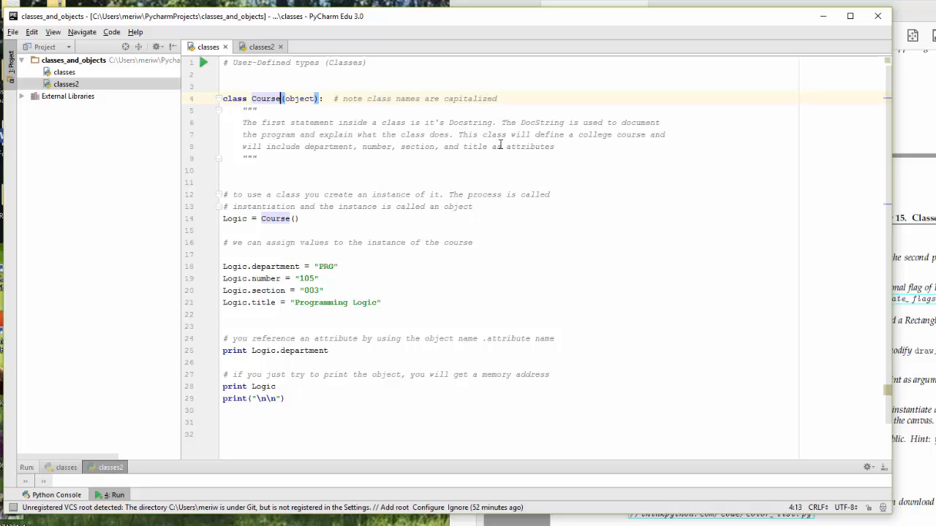
mouse_move(432, 169)
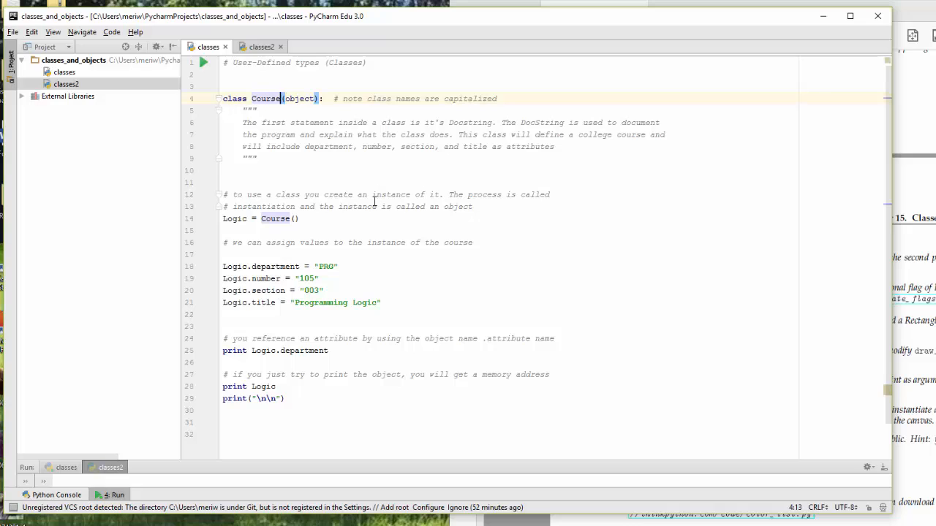
mouse_move(318, 225)
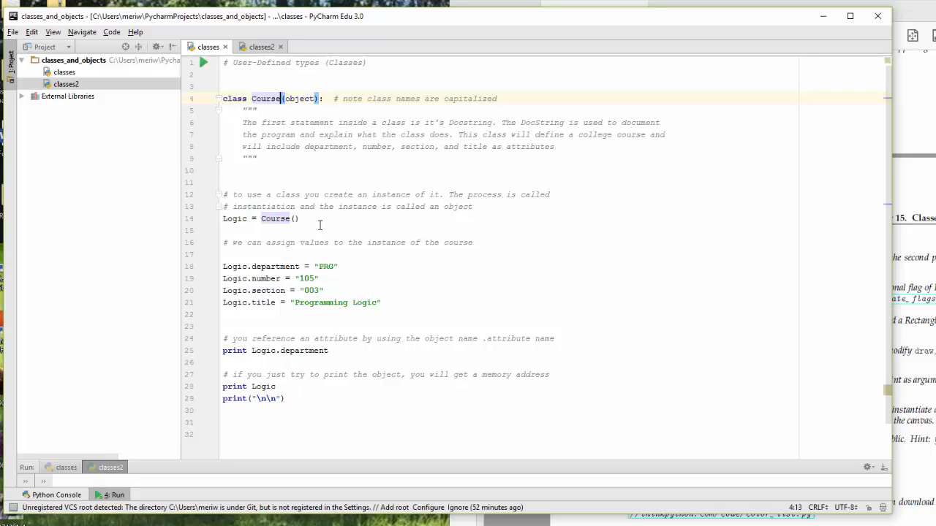
mouse_move(307, 225)
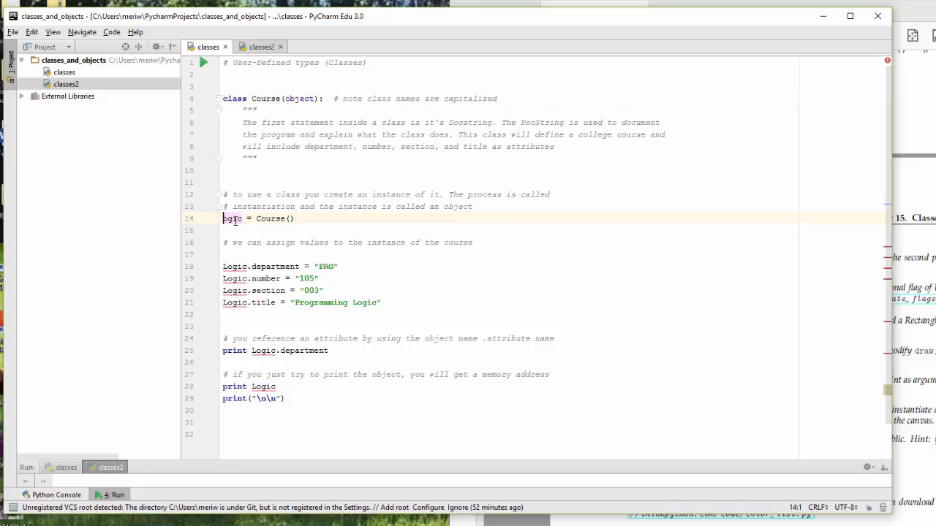
Step: Rename the Logic instance references to lowercase logic in the script
click(300, 219)
text(l)
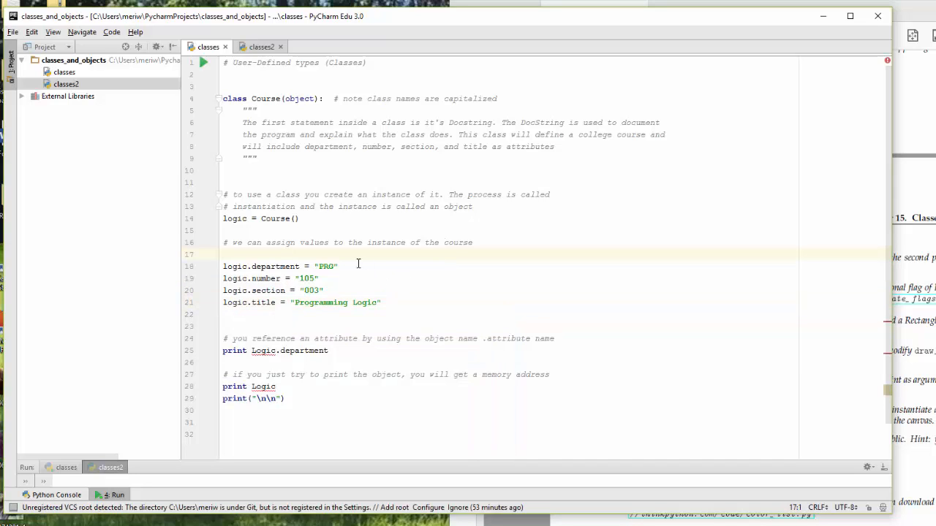
mouse_move(886, 322)
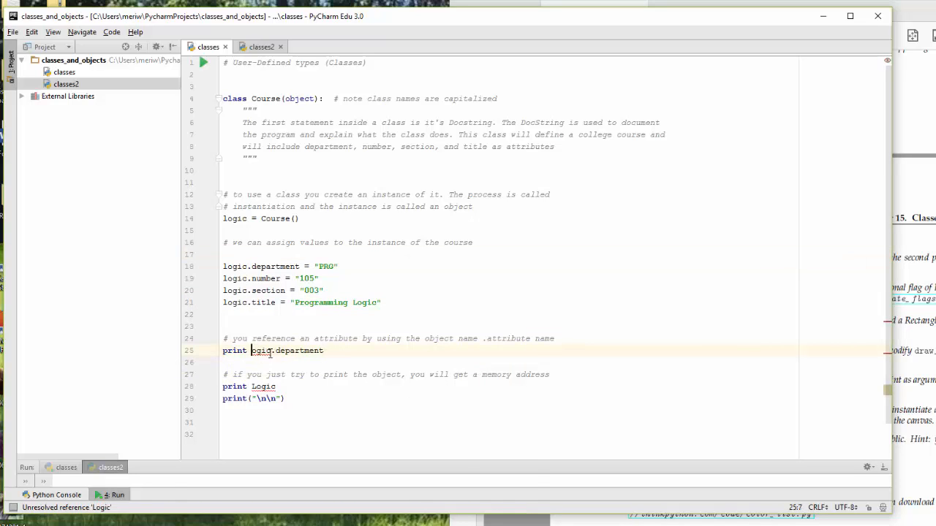
click(381, 302)
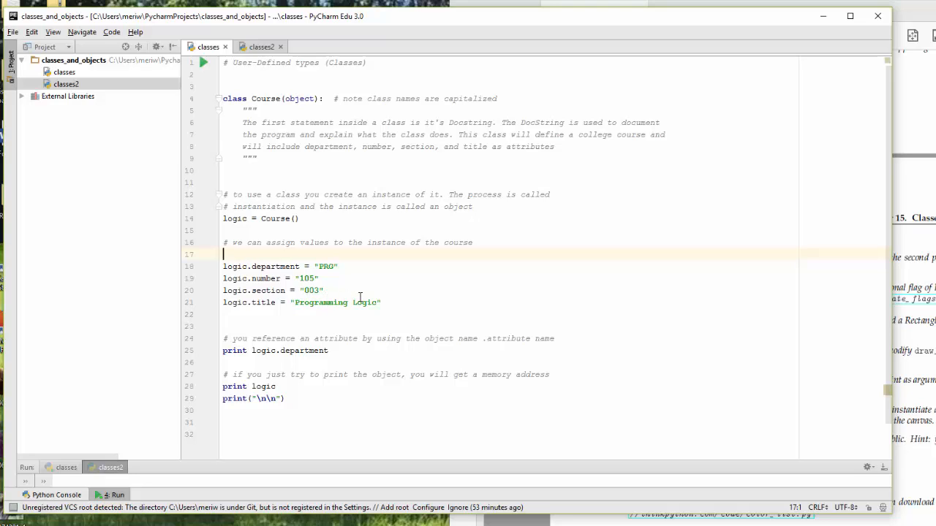
mouse_move(256, 332)
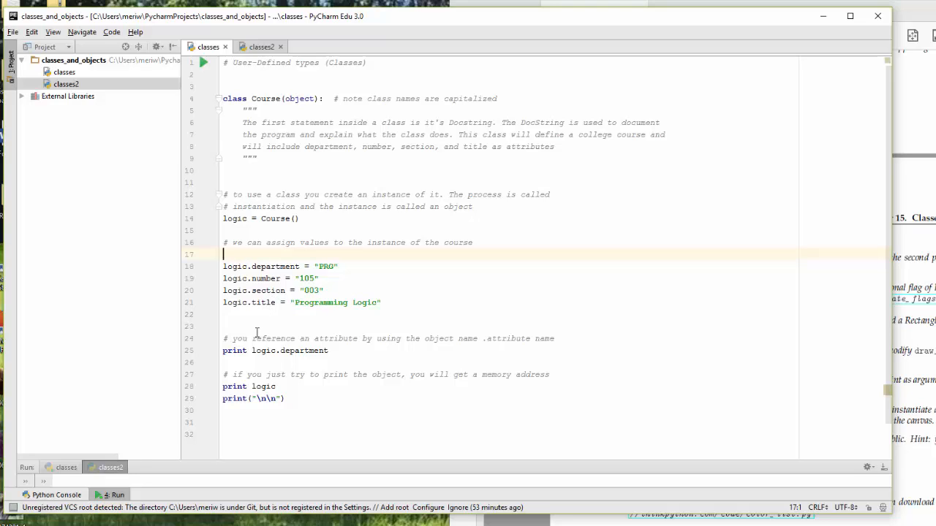
mouse_move(269, 343)
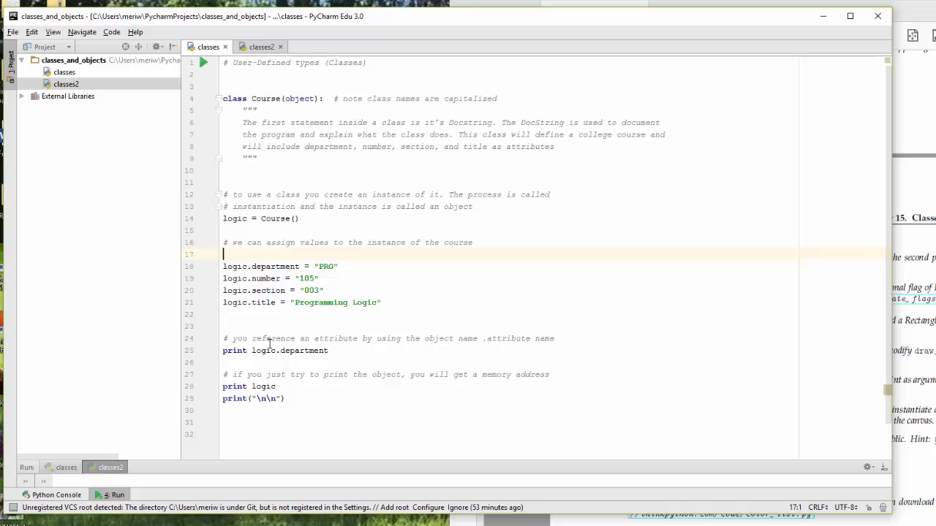
mouse_move(280, 351)
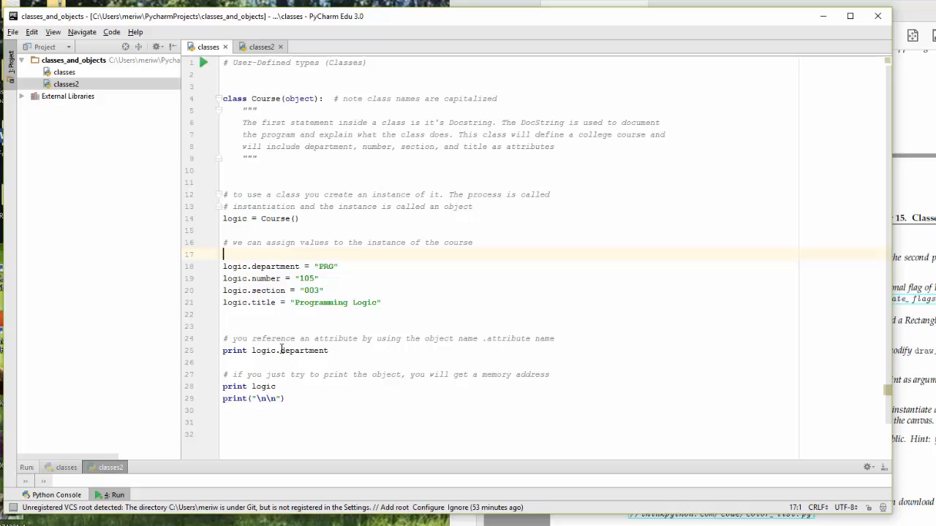
mouse_move(269, 278)
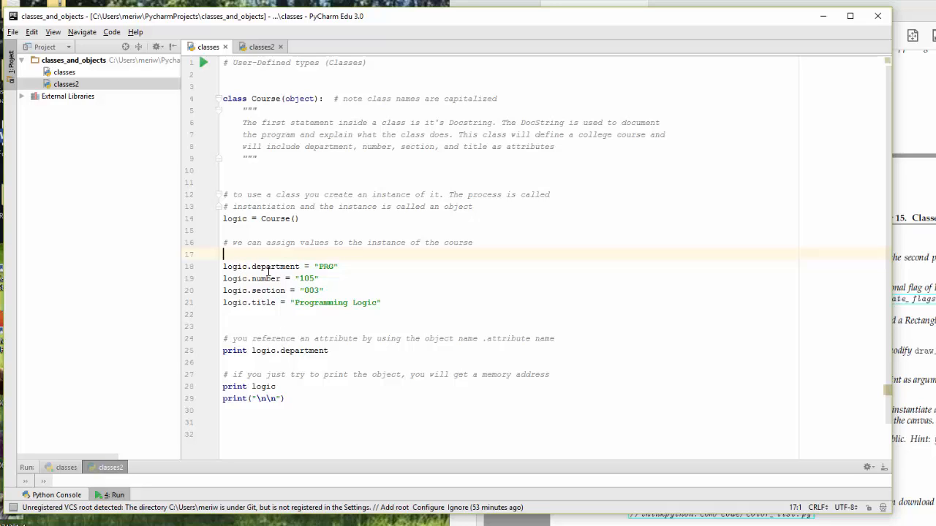
mouse_move(313, 357)
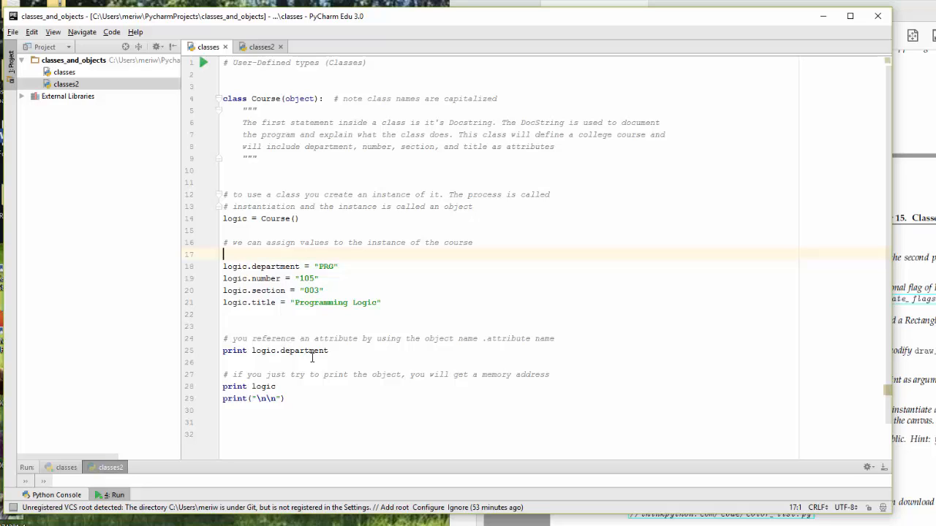
mouse_move(267, 392)
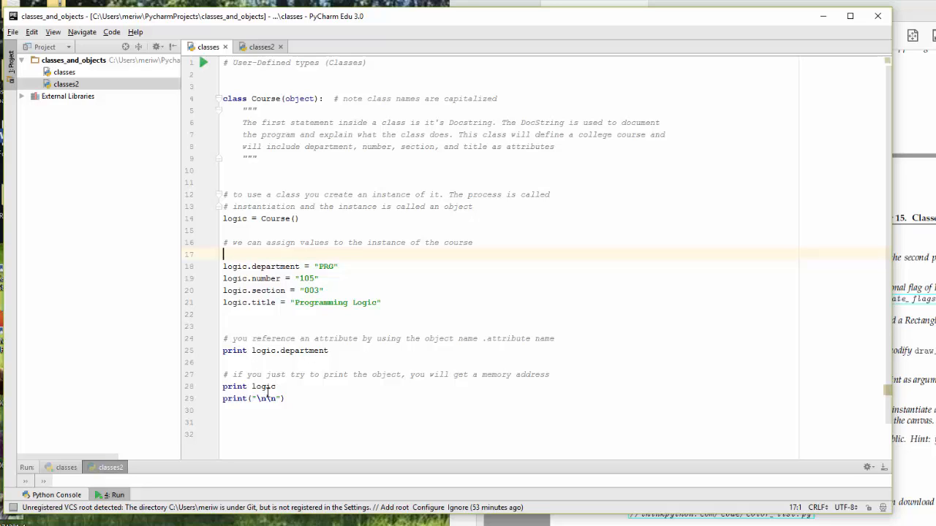
mouse_move(231, 226)
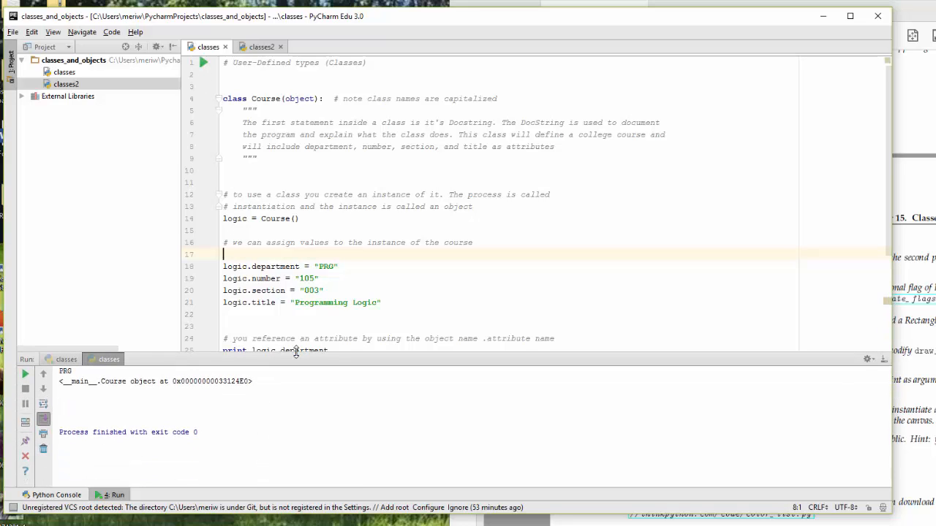
mouse_move(275, 358)
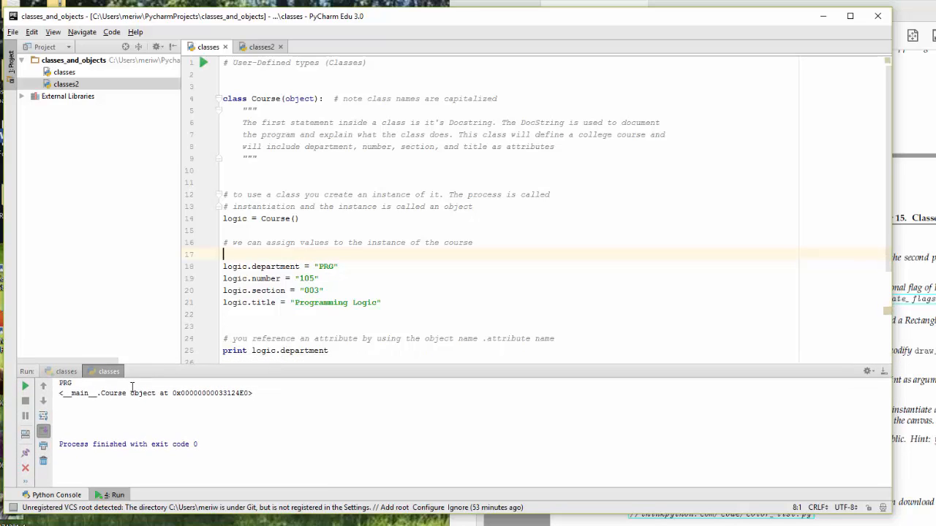
mouse_move(175, 397)
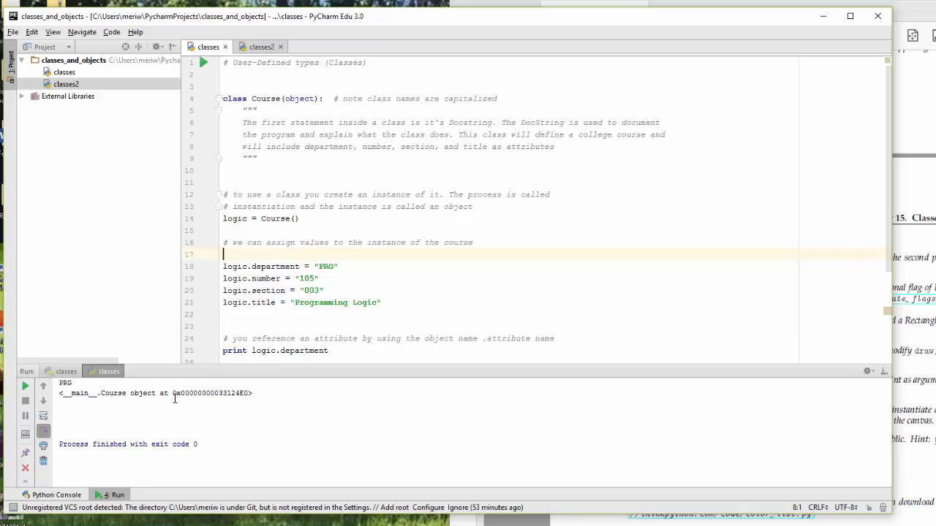
mouse_move(157, 380)
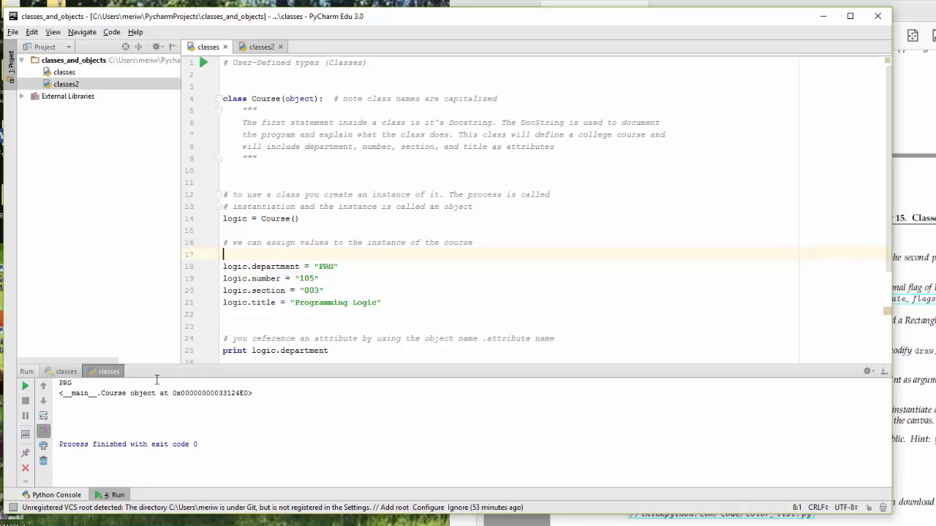
mouse_move(305, 307)
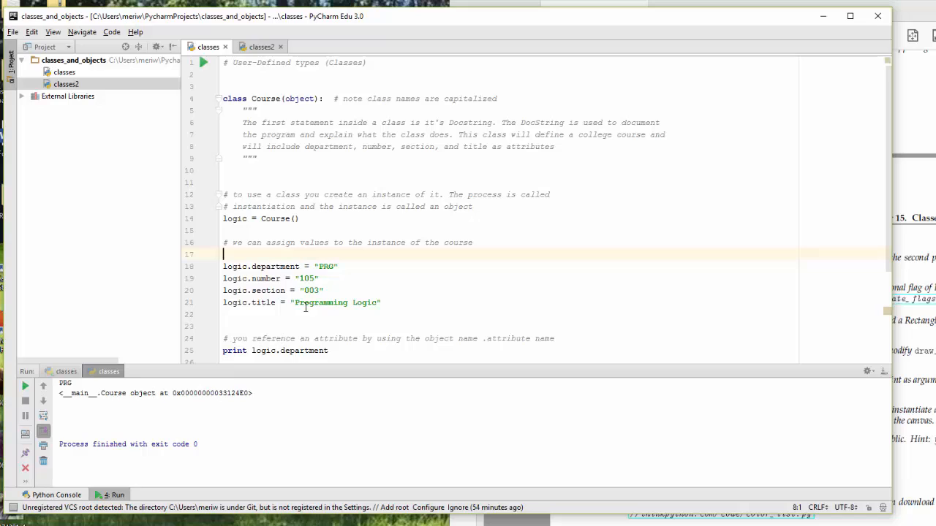
Step: Switch to the classes2 script with its create_course function
click(260, 45)
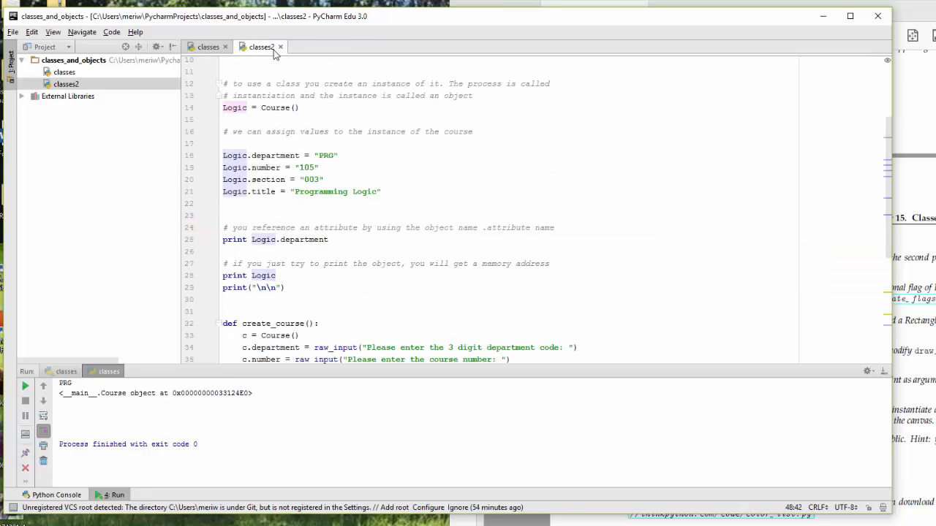
mouse_move(285, 96)
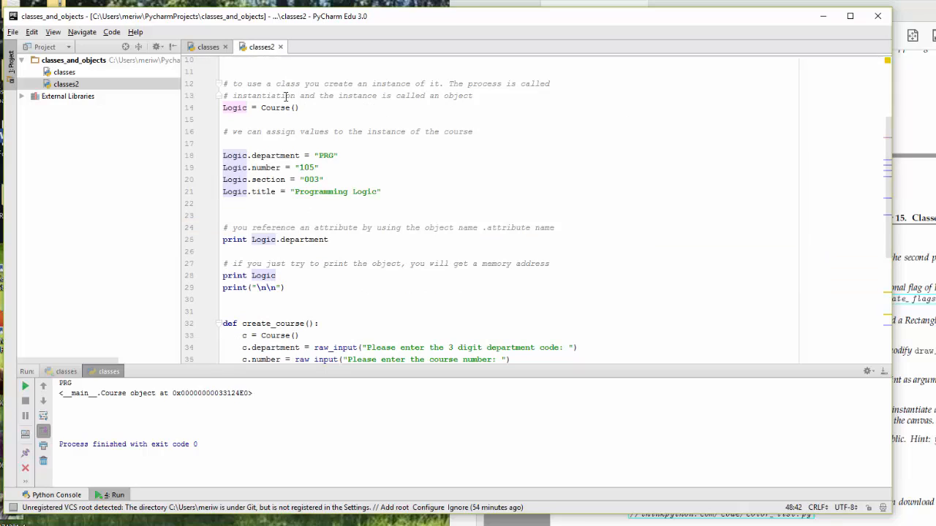
Step: Search the classes2 script for Logic, reporting 12 matches, and view the search options
key(ctrl+f)
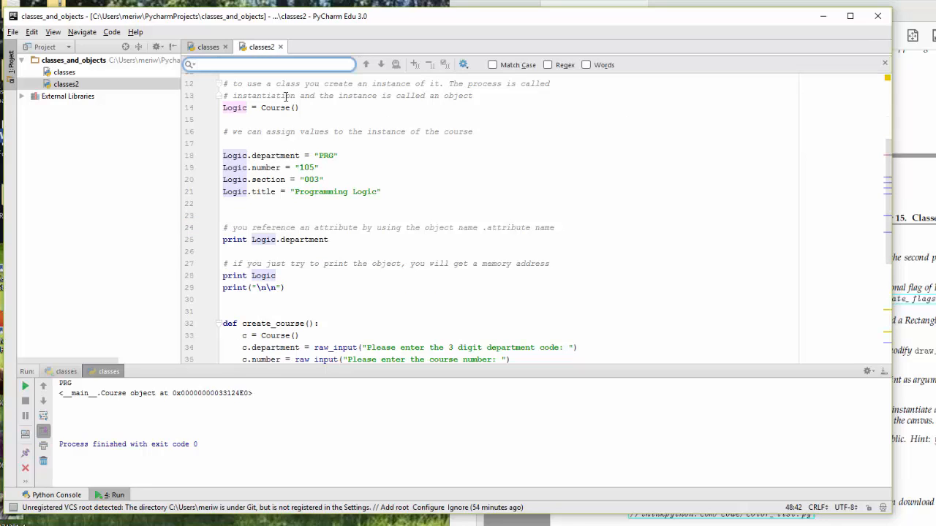
text(Logic)
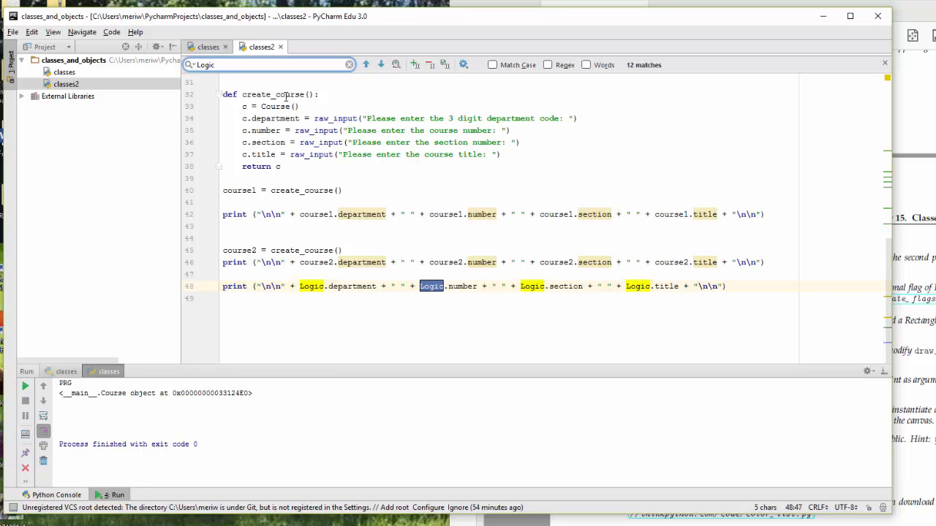
mouse_move(473, 73)
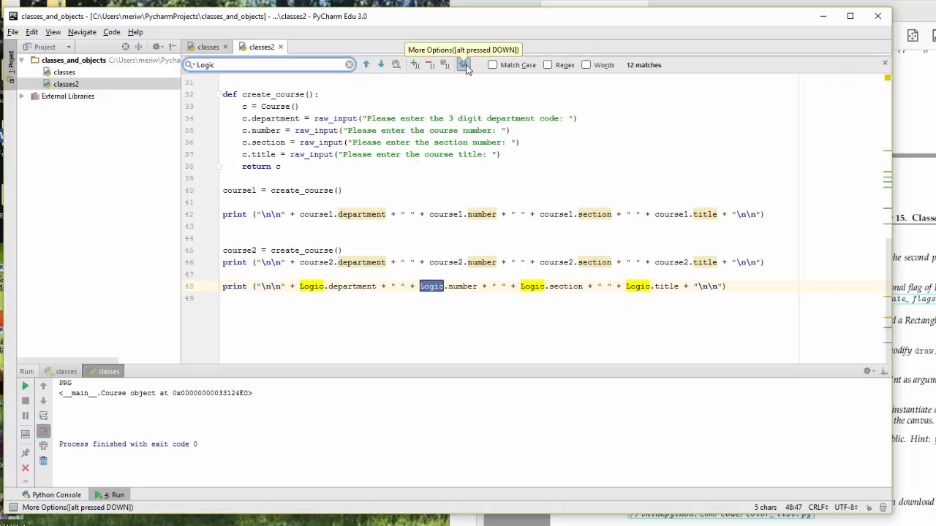
click(465, 64)
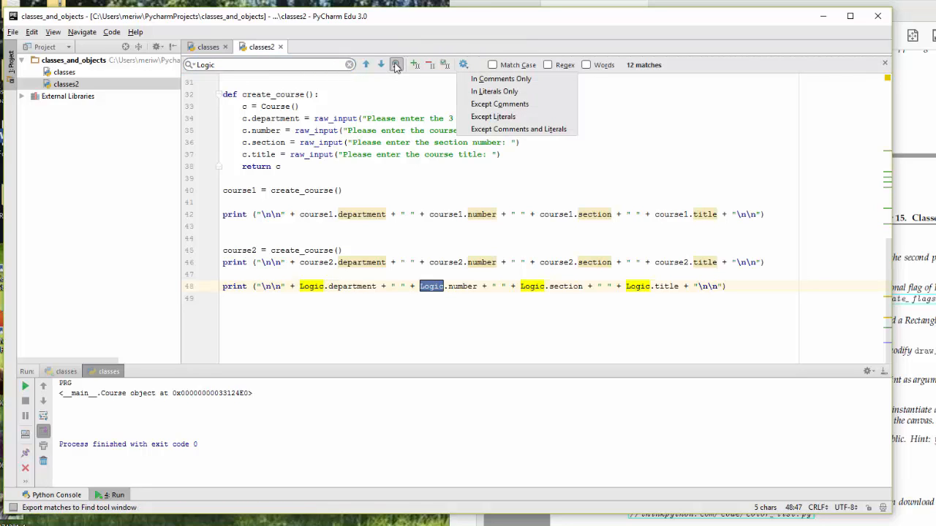
mouse_move(415, 64)
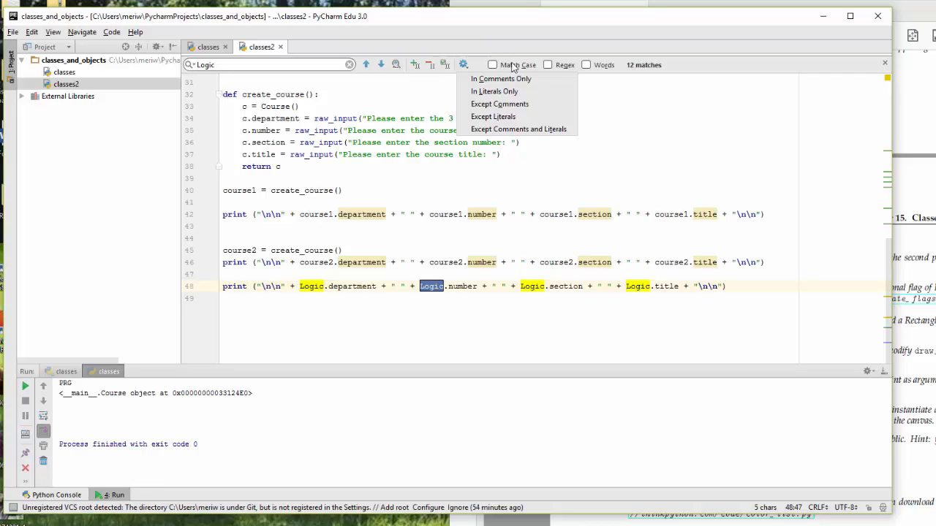
mouse_move(349, 64)
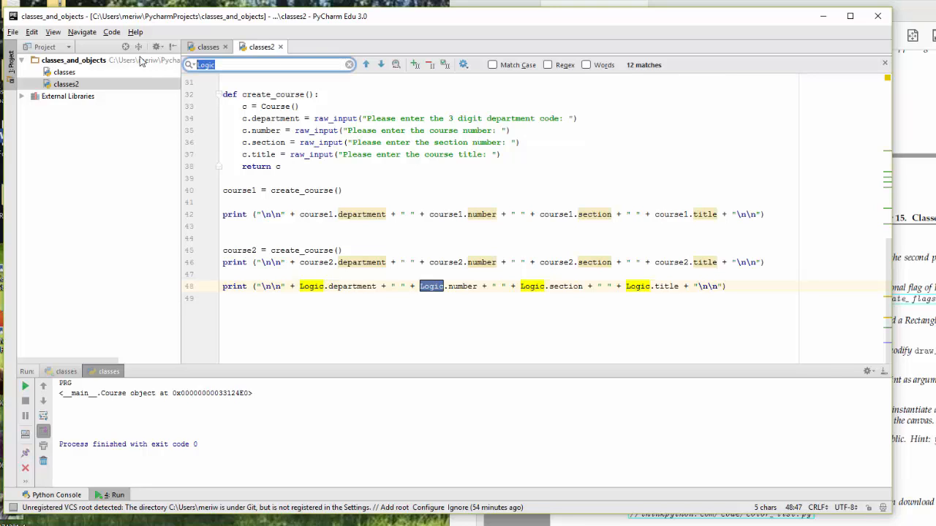
Step: Replace all occurrences of Logic with lowercase logic via Edit > Find > Replace
click(32, 32)
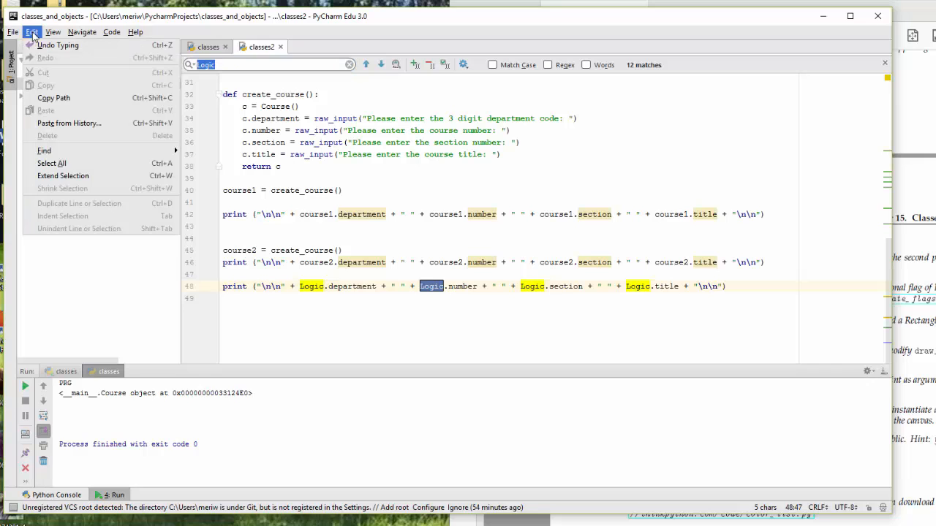
click(44, 151)
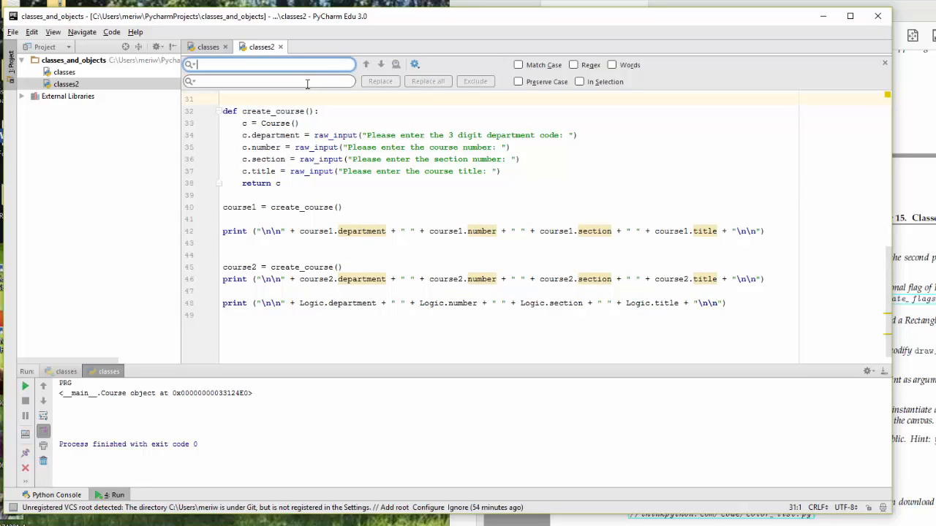
text(Logic)
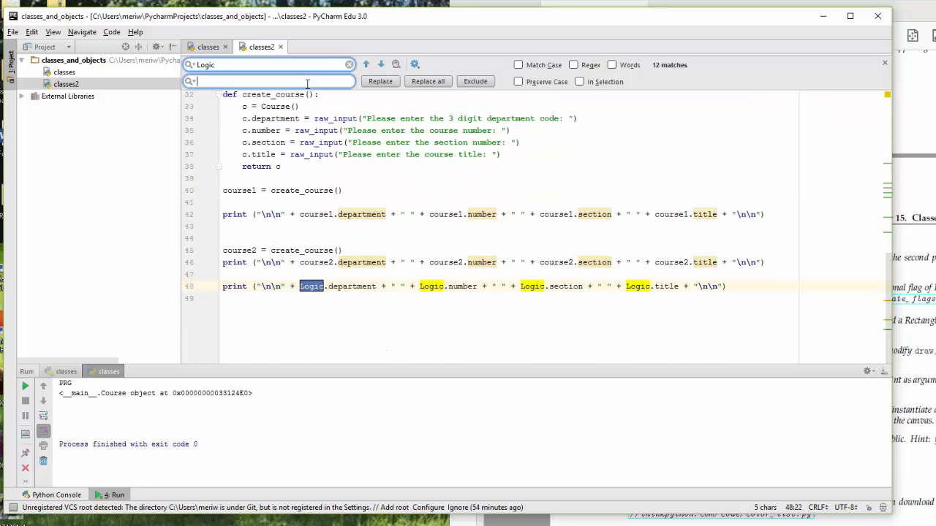
text(logic)
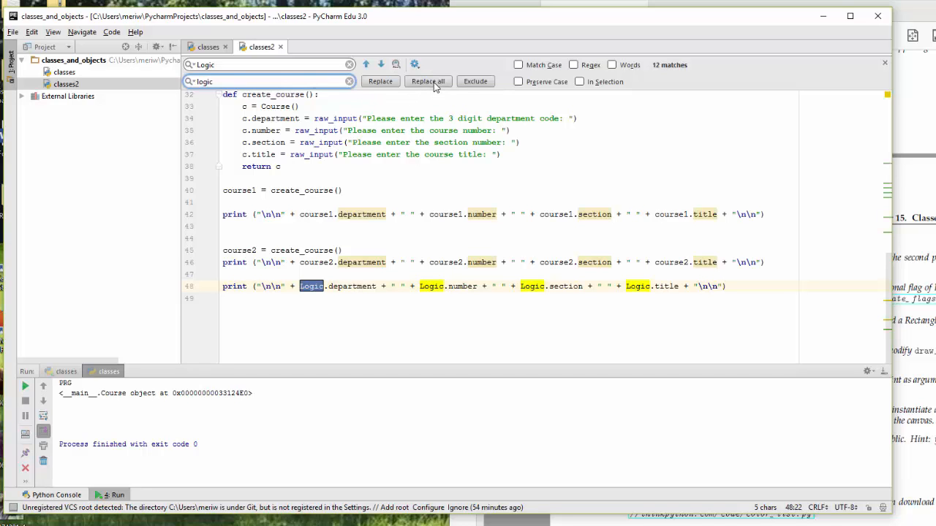
click(427, 82)
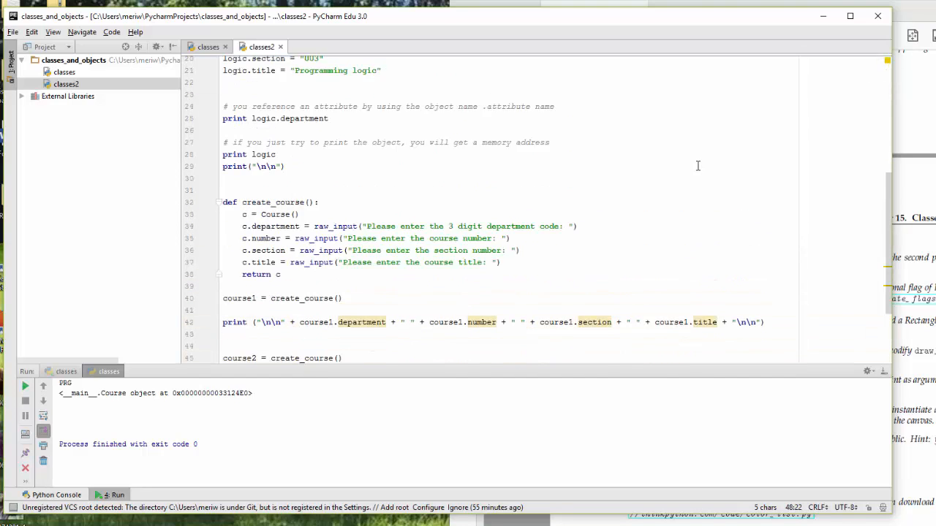
Step: Scroll through the code to review the renamed logic references before rerunning classes2
scroll(up, 3)
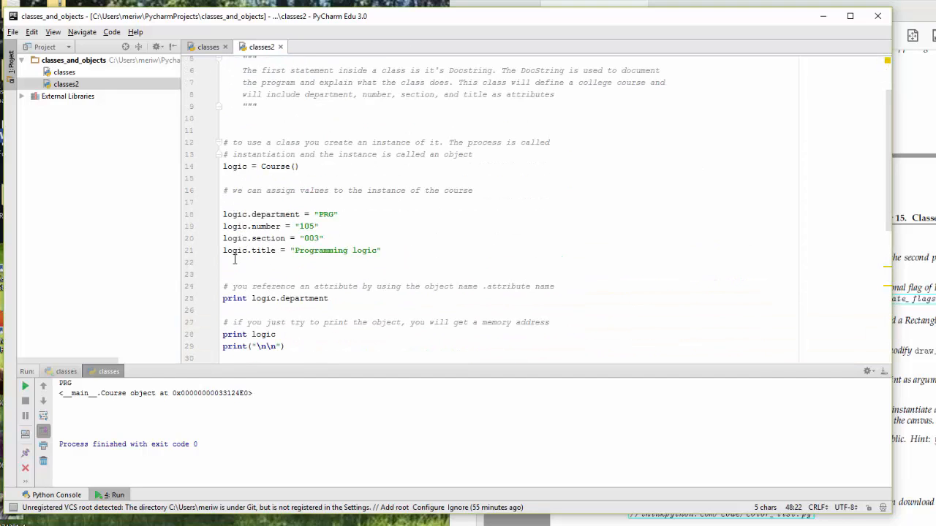
scroll(up, 3)
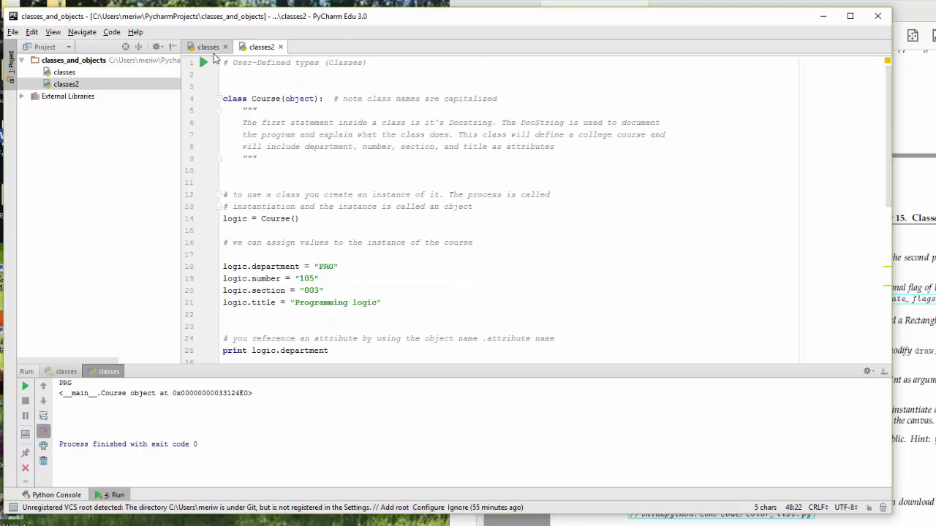
scroll(down, 3)
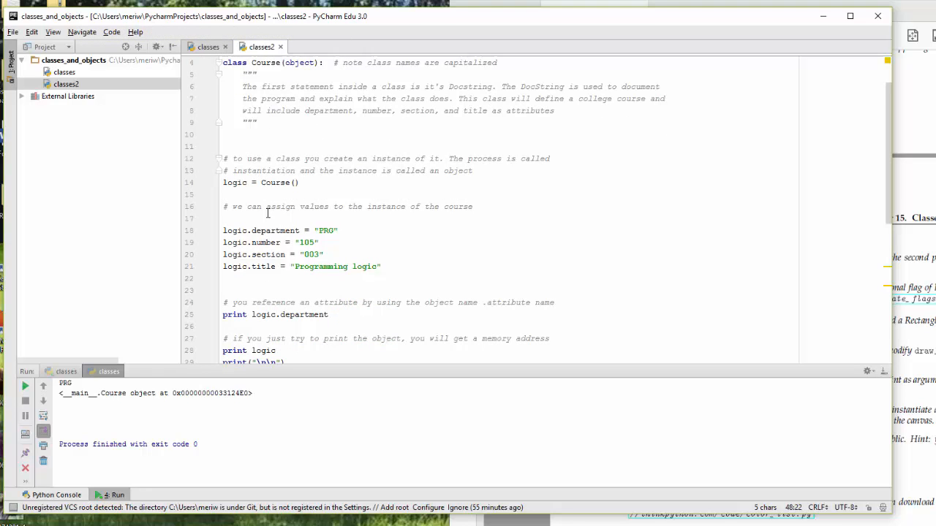
scroll(down, 3)
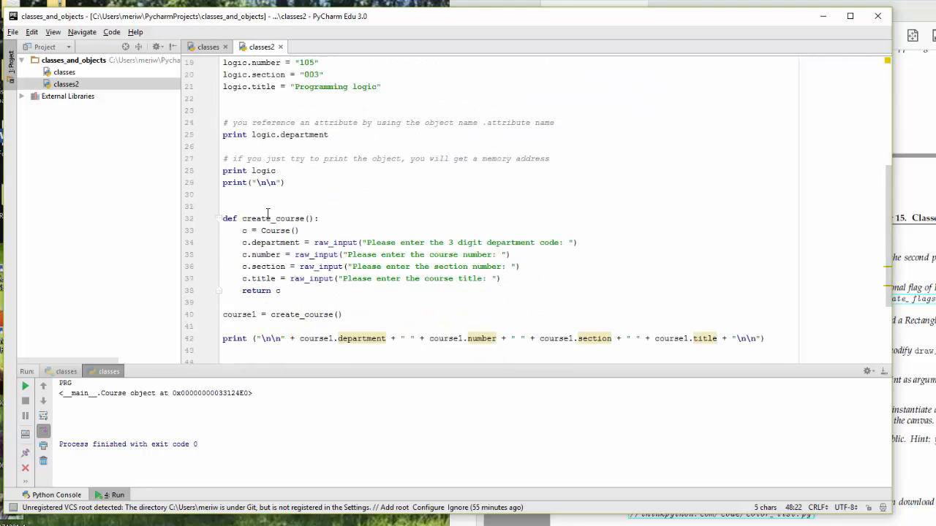
scroll(down, 3)
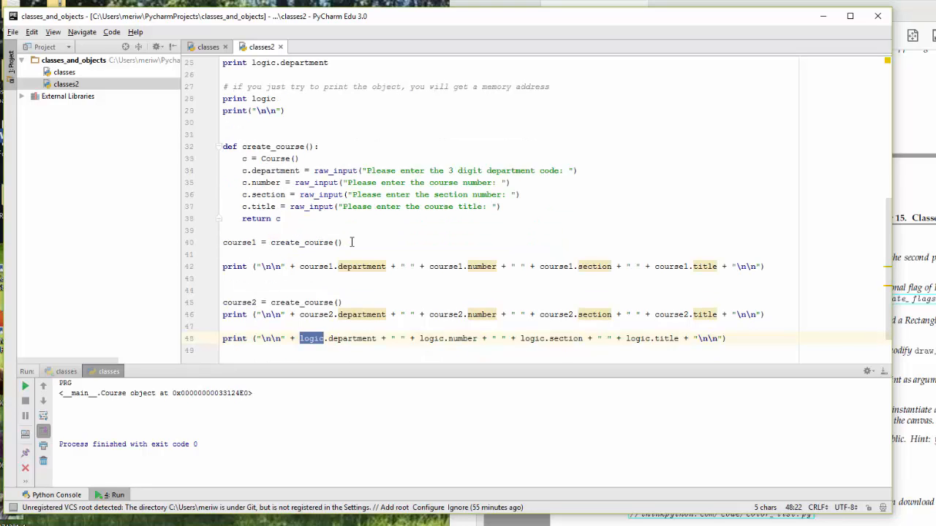
mouse_move(674, 245)
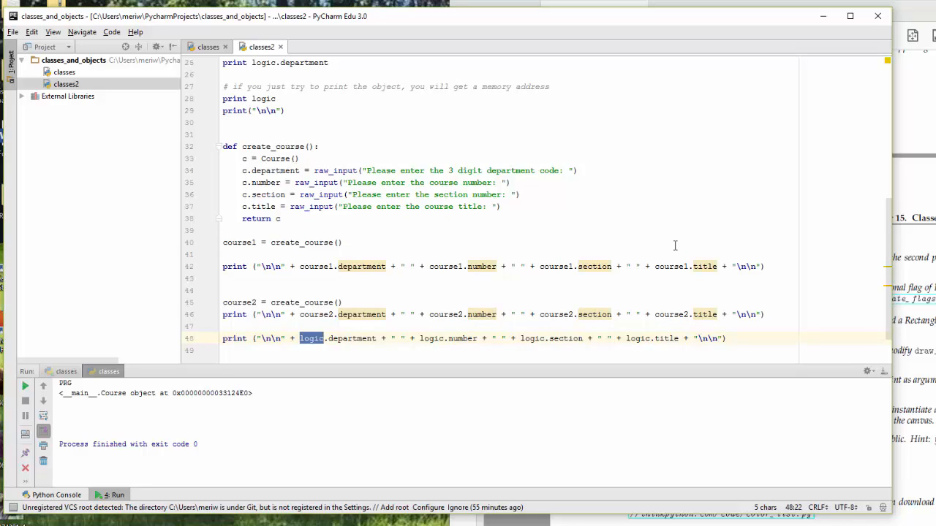
scroll(up, 3)
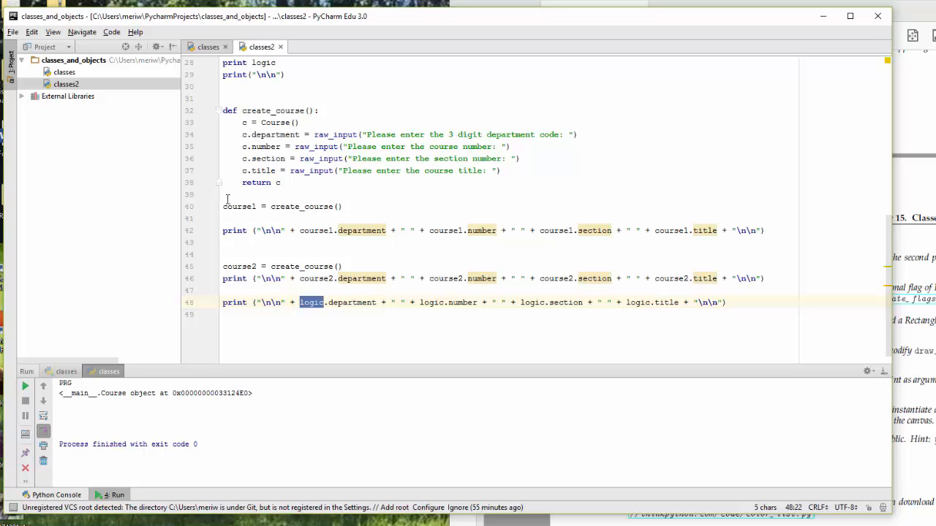
mouse_move(292, 190)
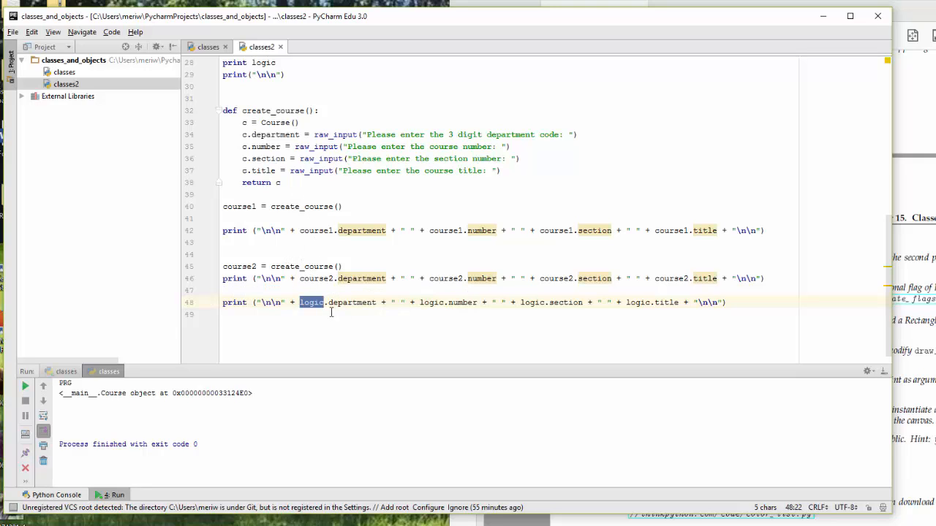
mouse_move(505, 266)
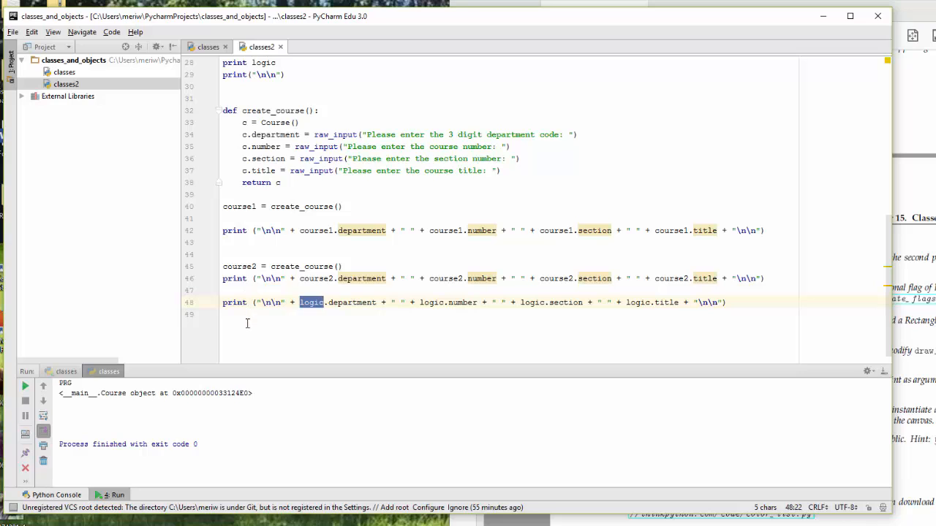
scroll(up, 3)
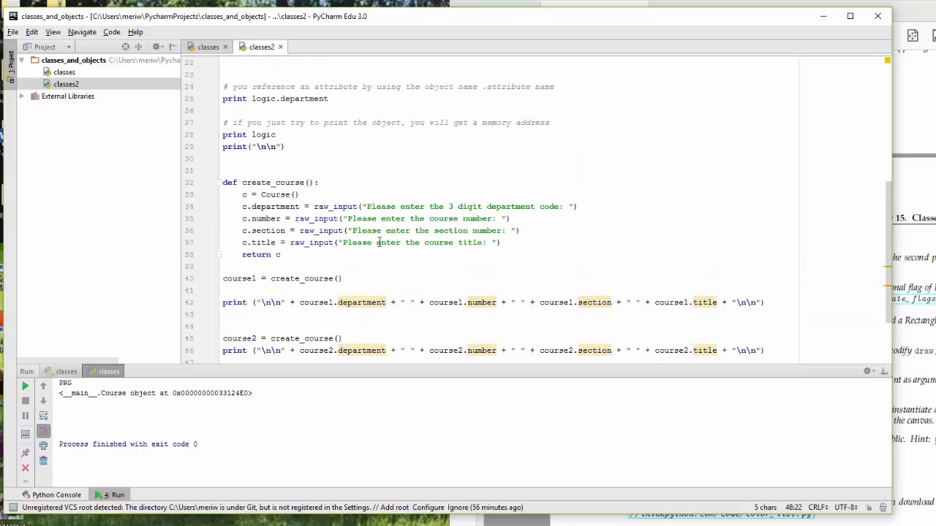
scroll(up, 3)
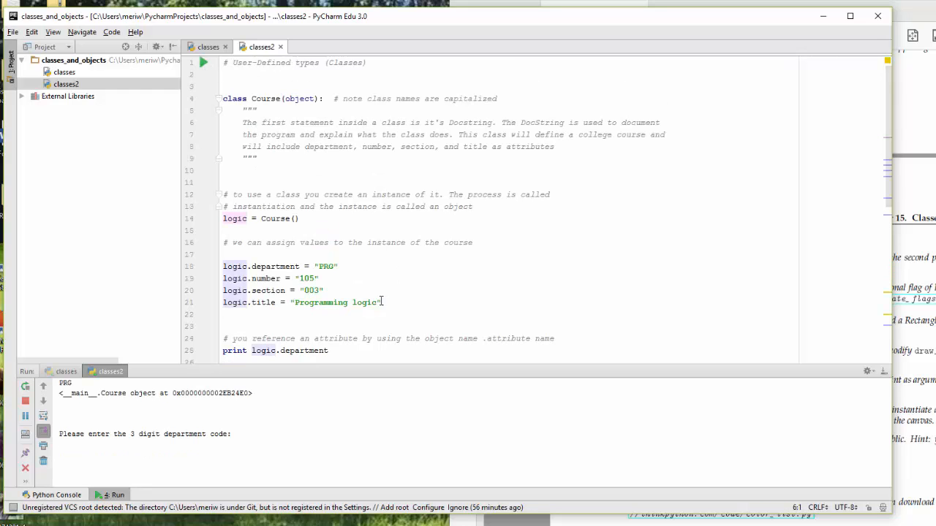
Step: Enter course details WEB 105 and PRG 001 Java in the Run console prompts
click(235, 433)
text(WEB)
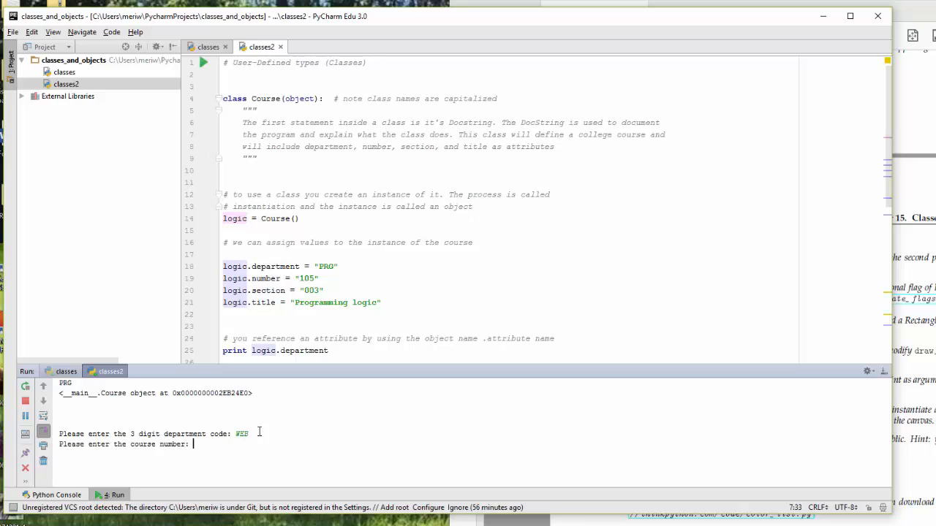
text(105)
text(001)
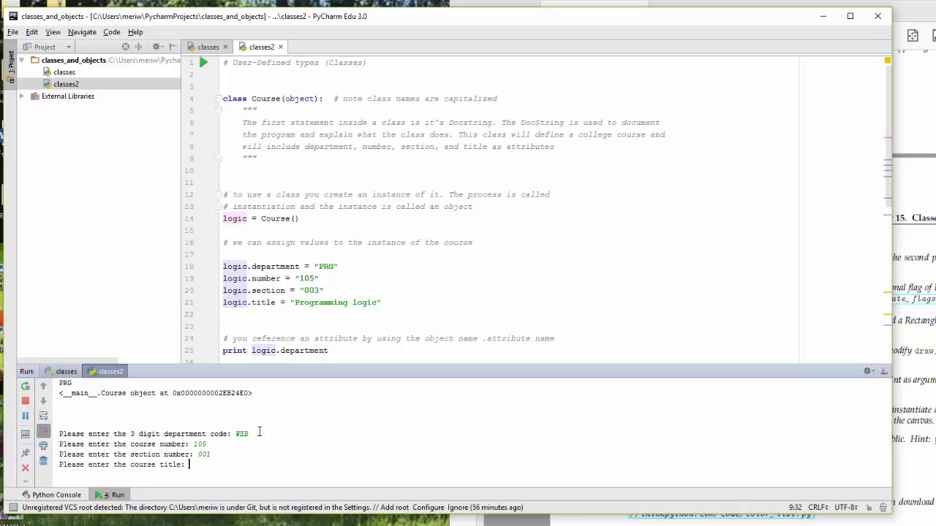
text(WEB)
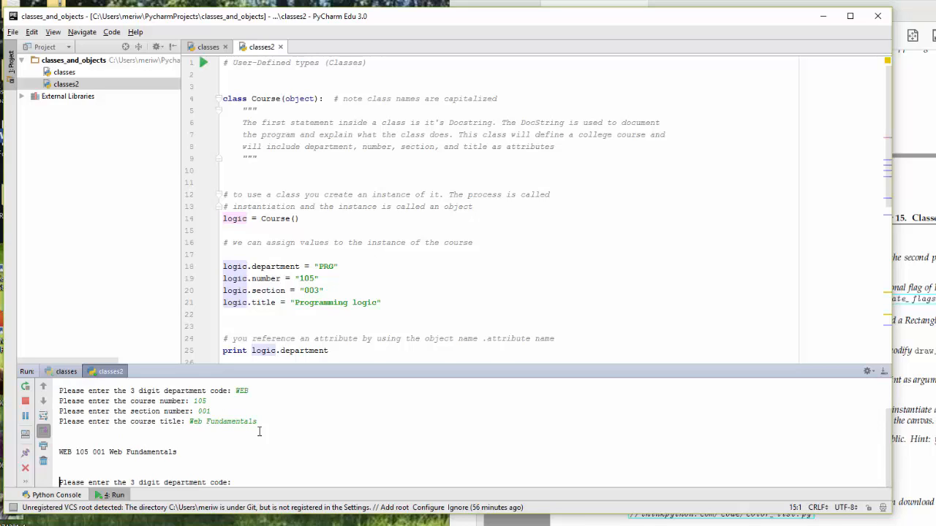
text(PRG)
text(147)
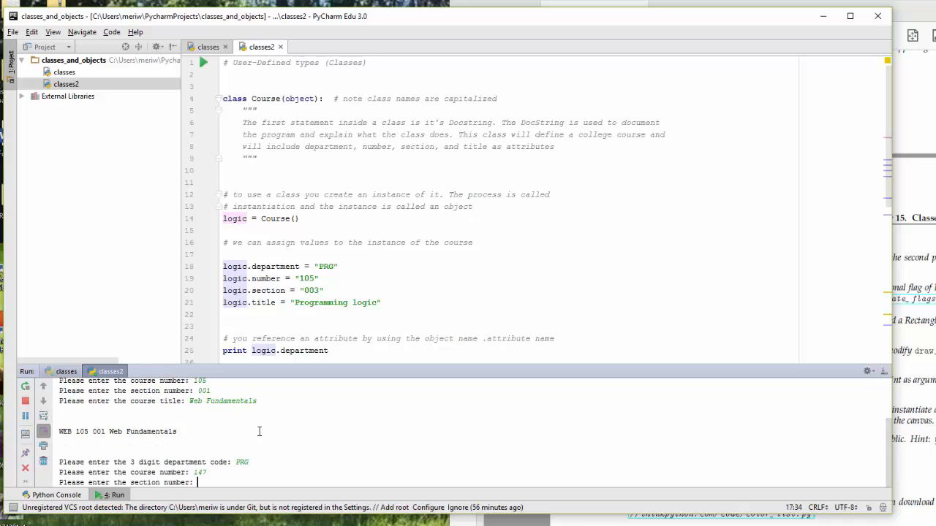
text(001)
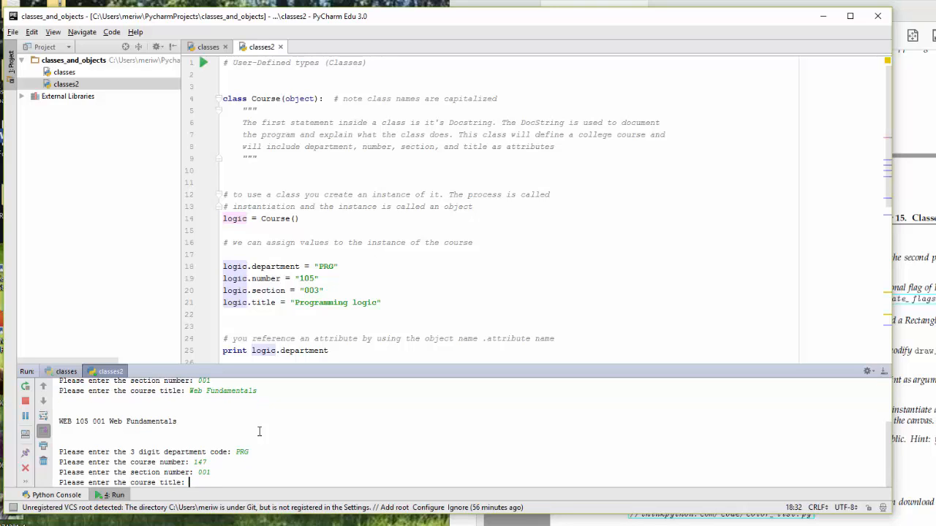
text(JavaScript)
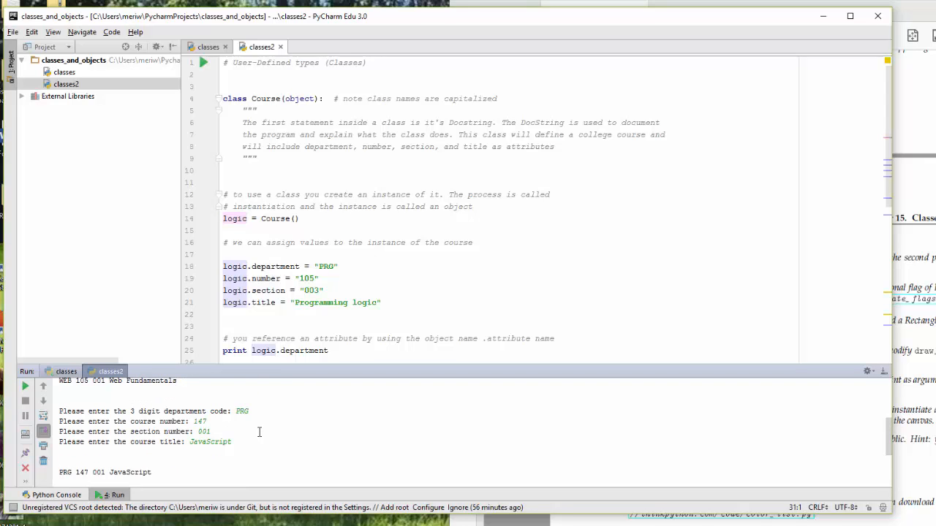
mouse_move(453, 364)
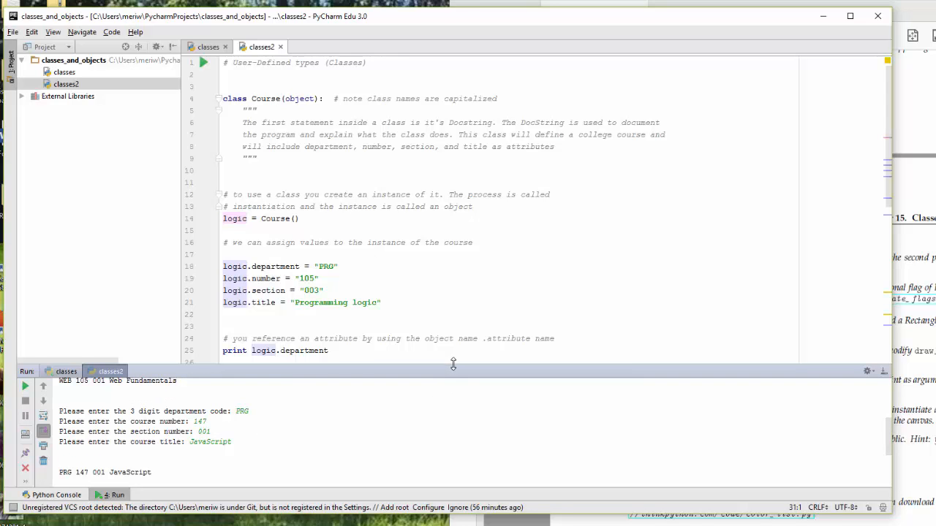